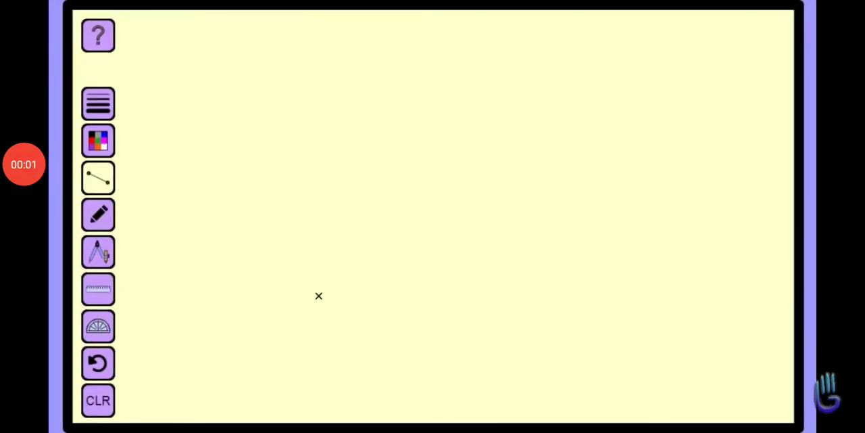
# - Draw a horizontal line segment across the middle of the canvas
pyautogui.moveTo(318, 295); pyautogui.dragTo(498, 296)
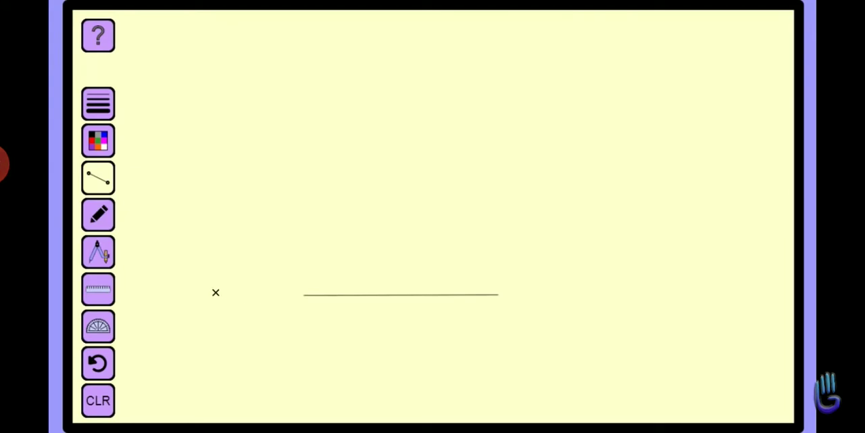
pyautogui.click(98, 251)
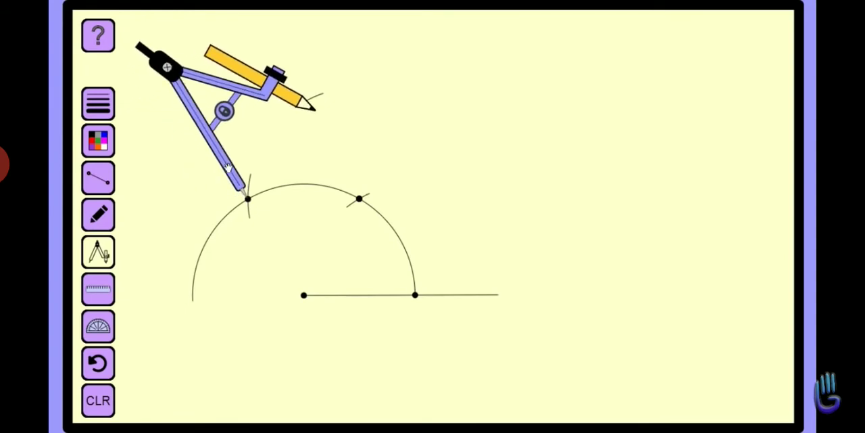
pyautogui.moveTo(227, 165)
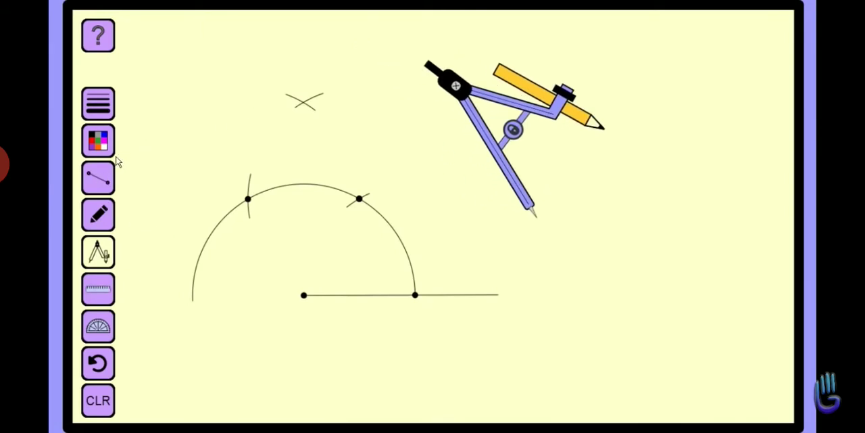
# - Switch to the straight-line tool after swinging the crossing arcs above the semicircle
pyautogui.click(98, 178)
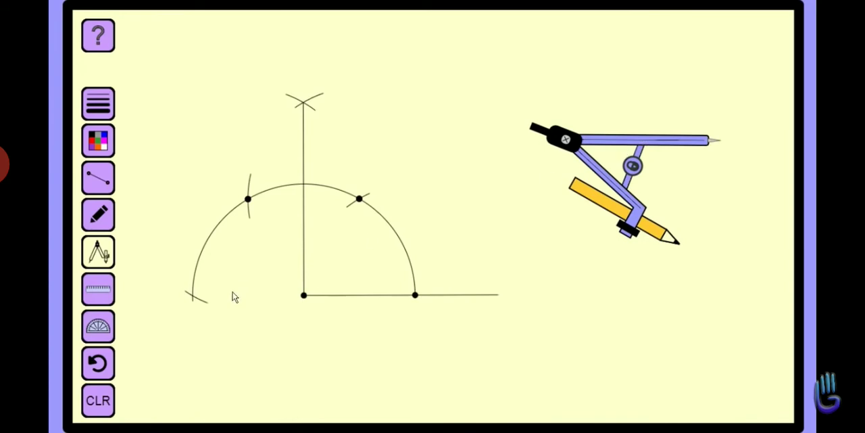
pyautogui.moveTo(194, 301)
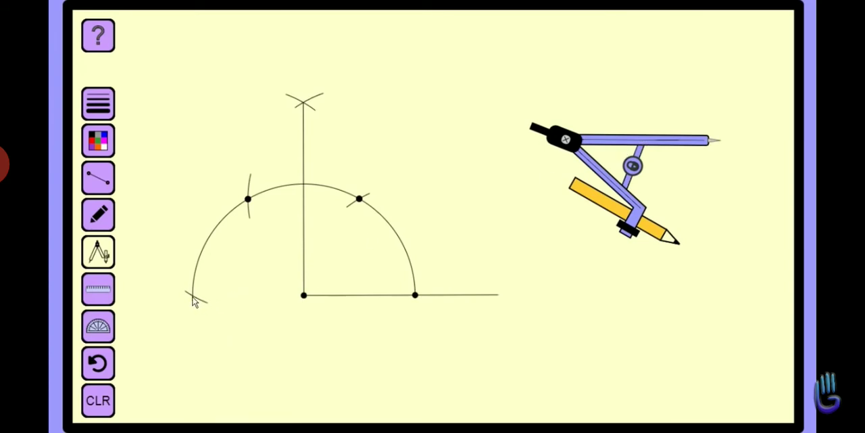
pyautogui.moveTo(608, 165)
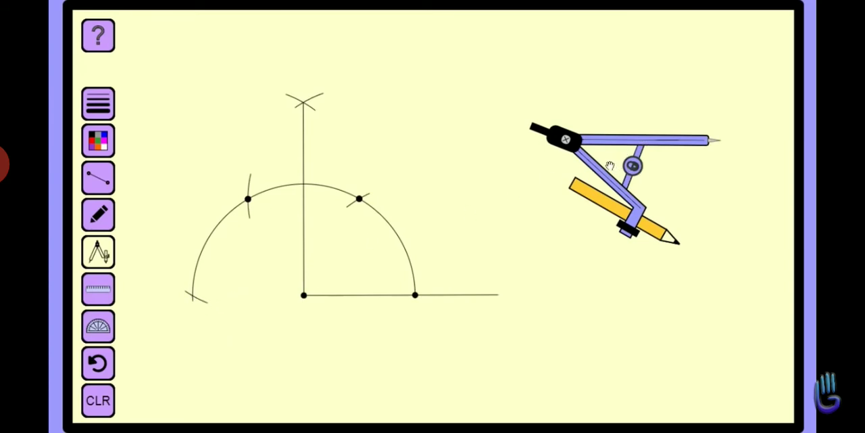